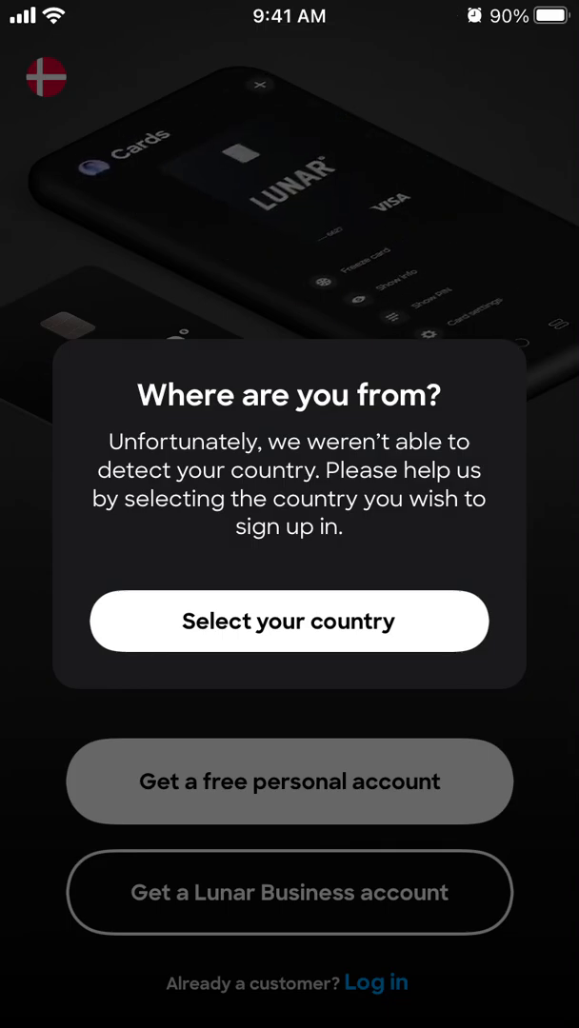
Choose Denmark as the sign-up country from the country list.
left_click(289, 620)
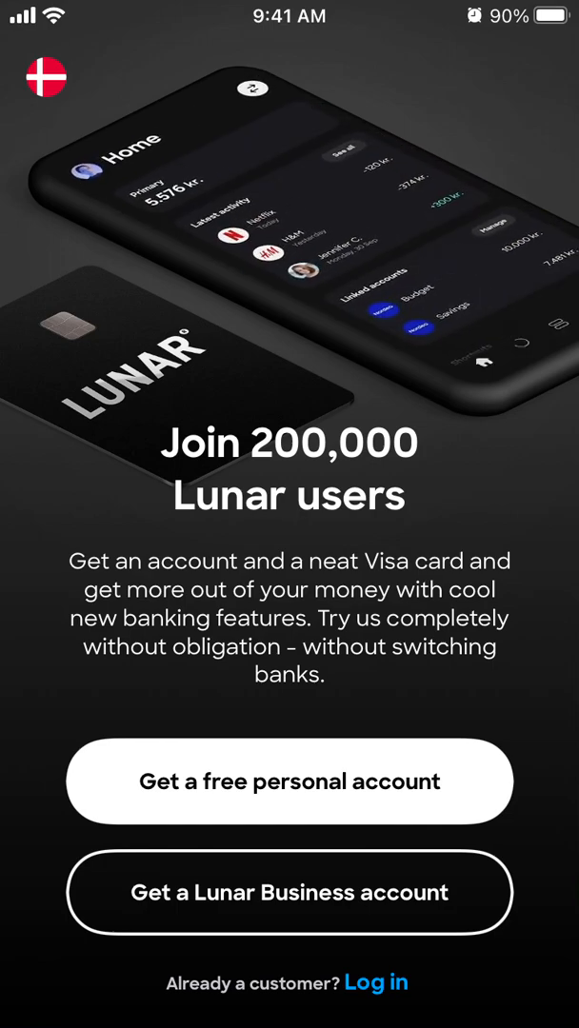
left_click(290, 781)
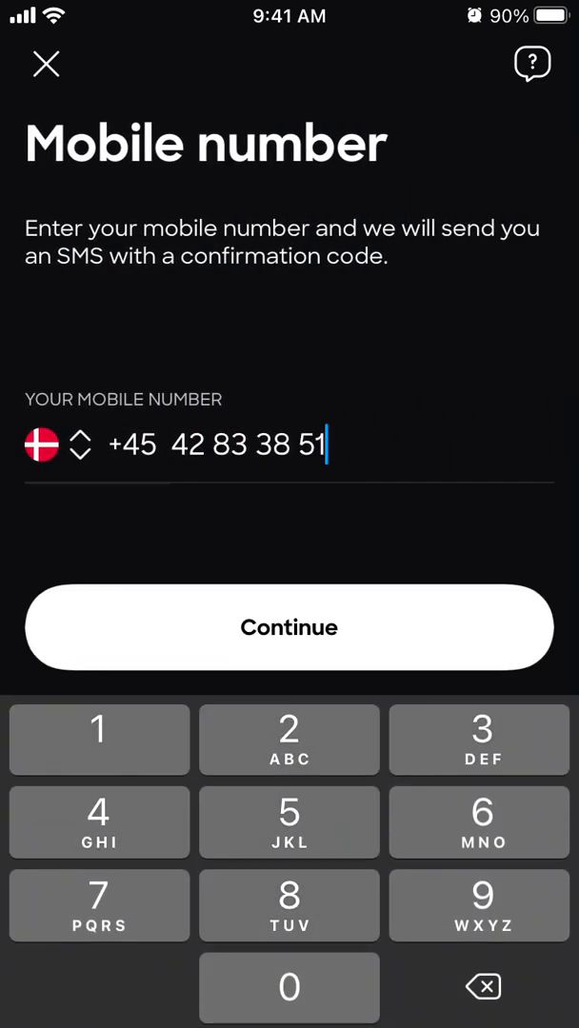
left_click(290, 628)
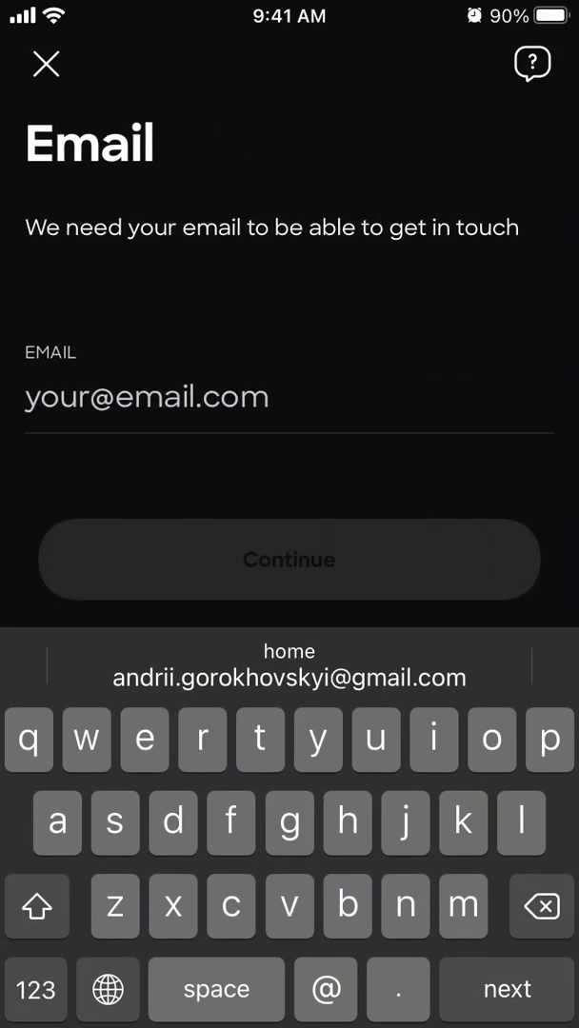
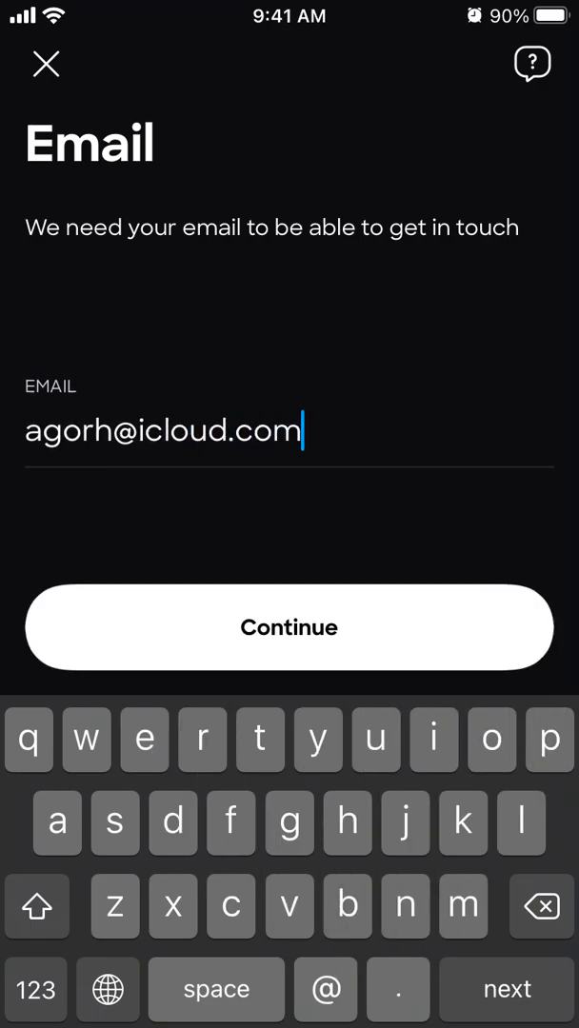
Submit the email address and decline marketing consent.
left_click(289, 628)
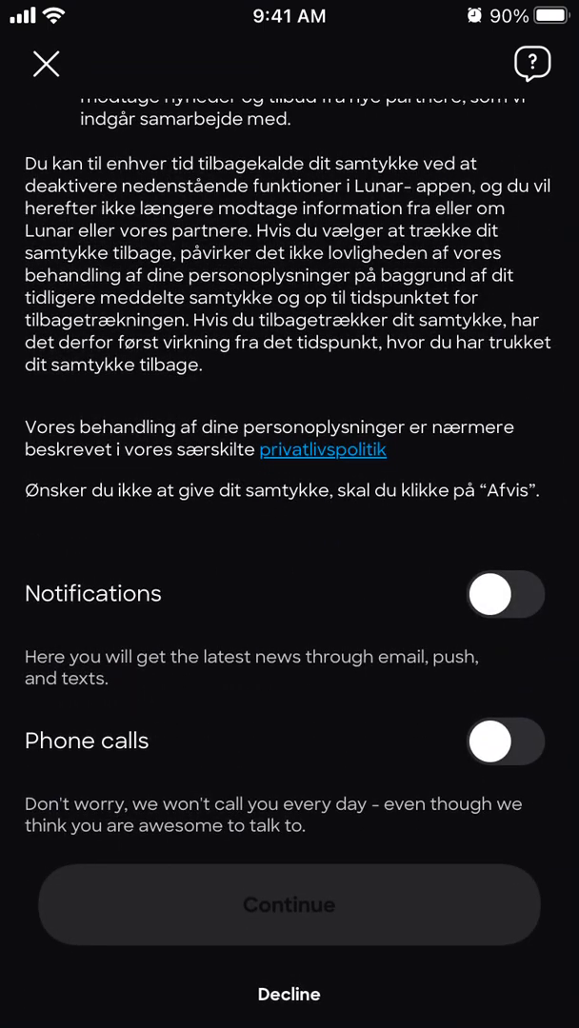
left_click(289, 904)
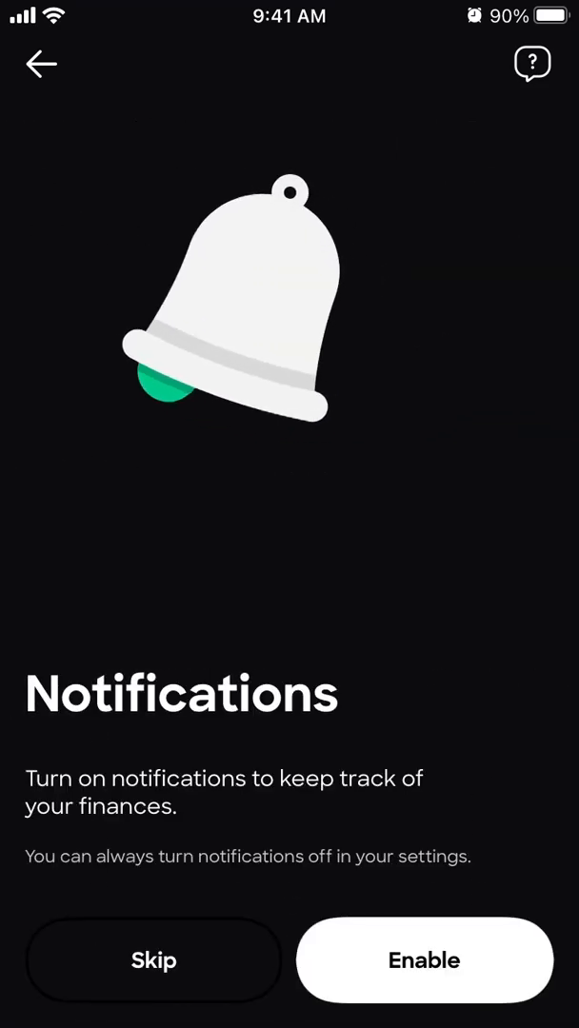
Skip notifications and answer No to being only a Danish citizen, browsing the citizenship list.
left_click(423, 960)
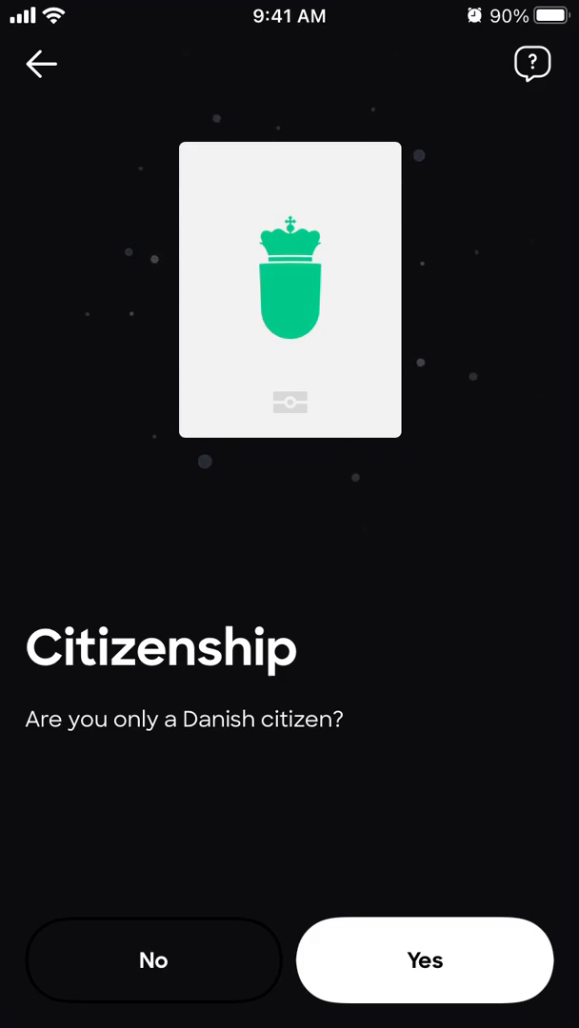
left_click(152, 960)
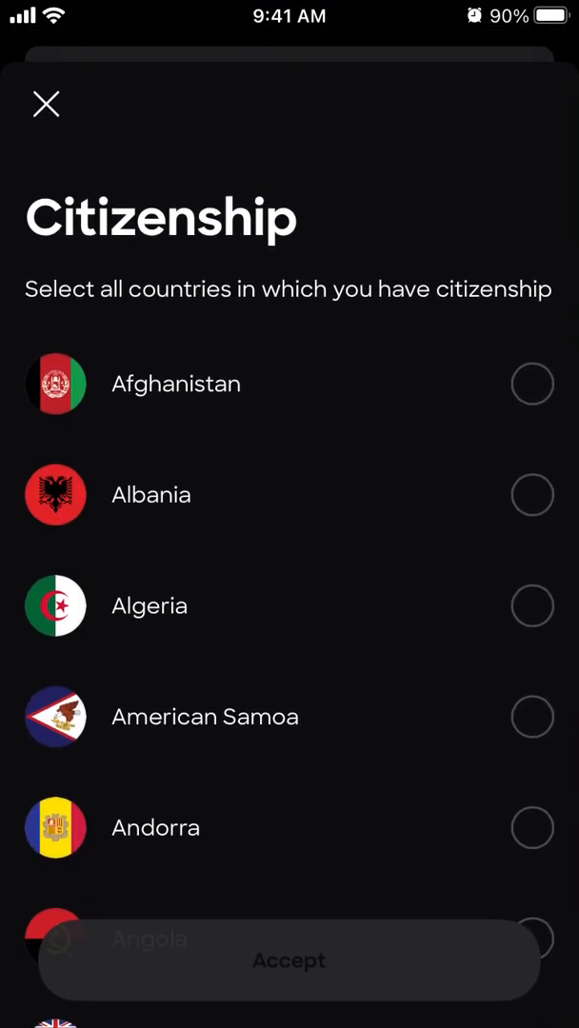
scroll("down", 3)
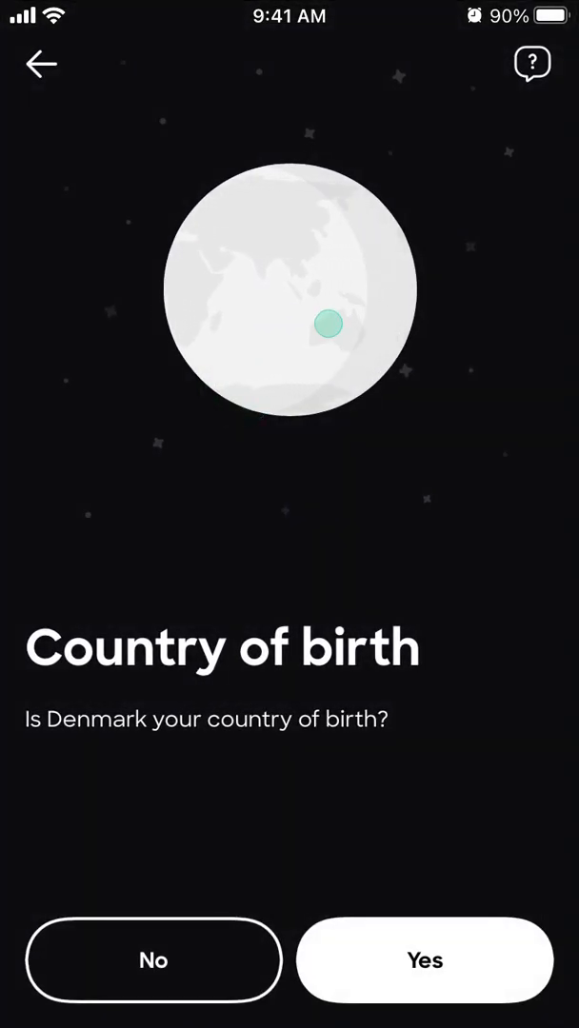
Answer No to Denmark as birth country, select the birth country and confirm the city of birth.
left_click(152, 959)
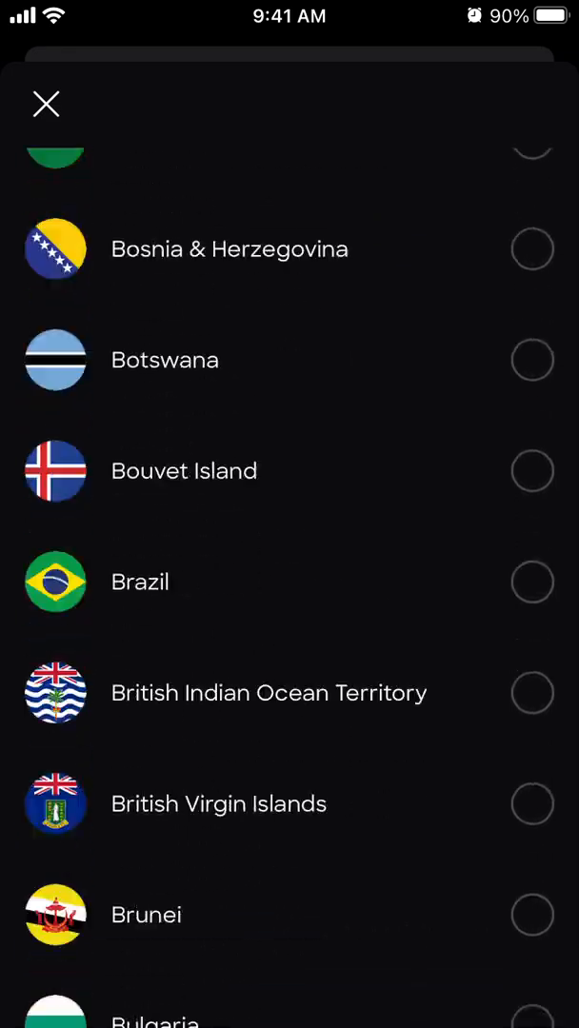
scroll("down", 3)
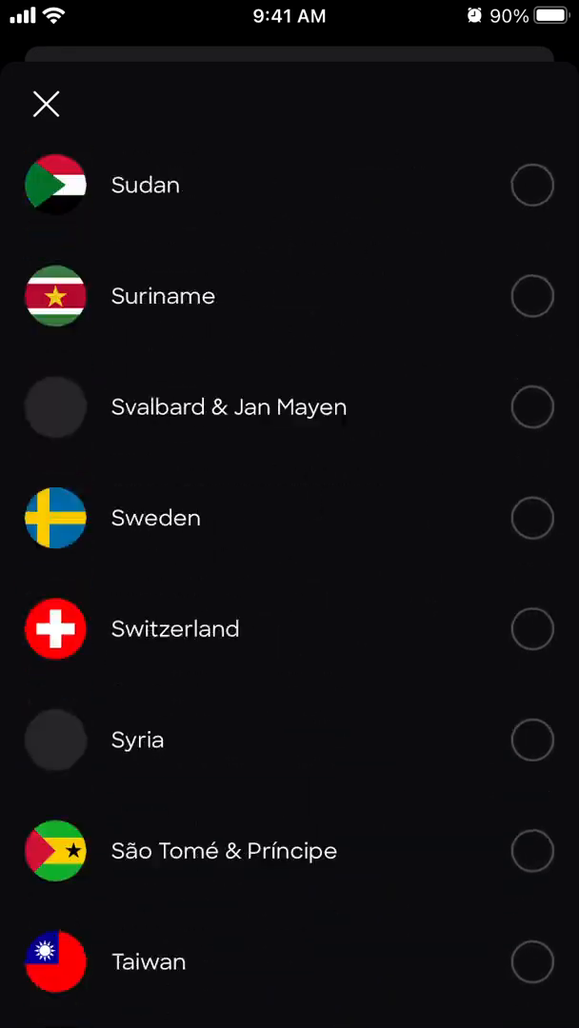
scroll("down", 3)
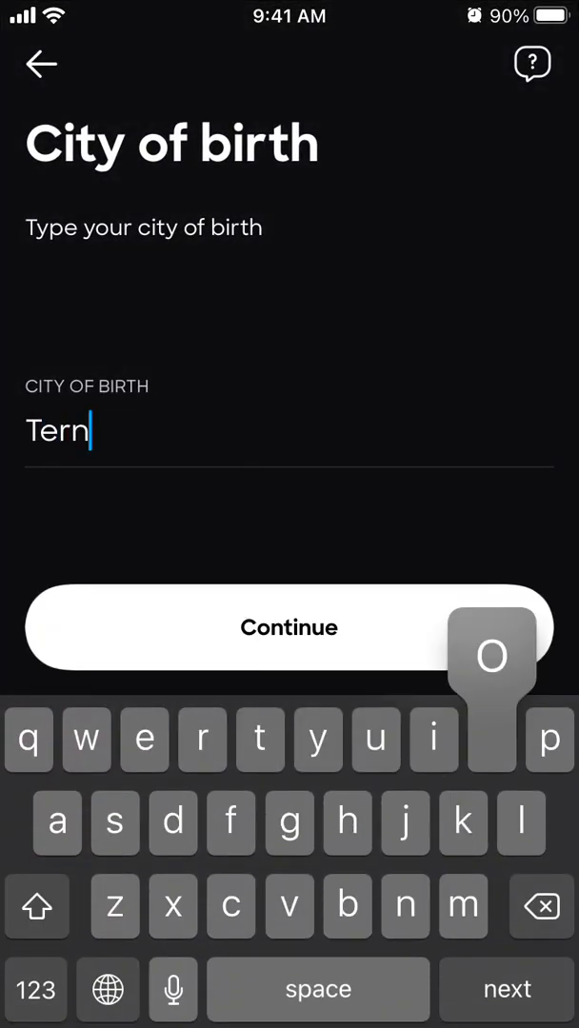
left_click(289, 626)
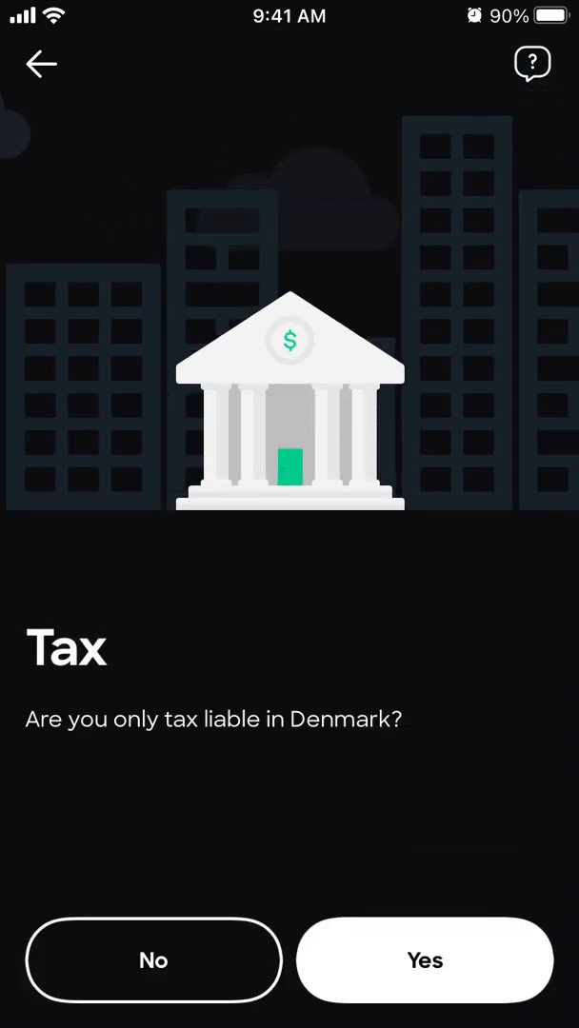
Answer Yes to Danish tax liability, personal economy and permanent address in Denmark.
left_click(426, 959)
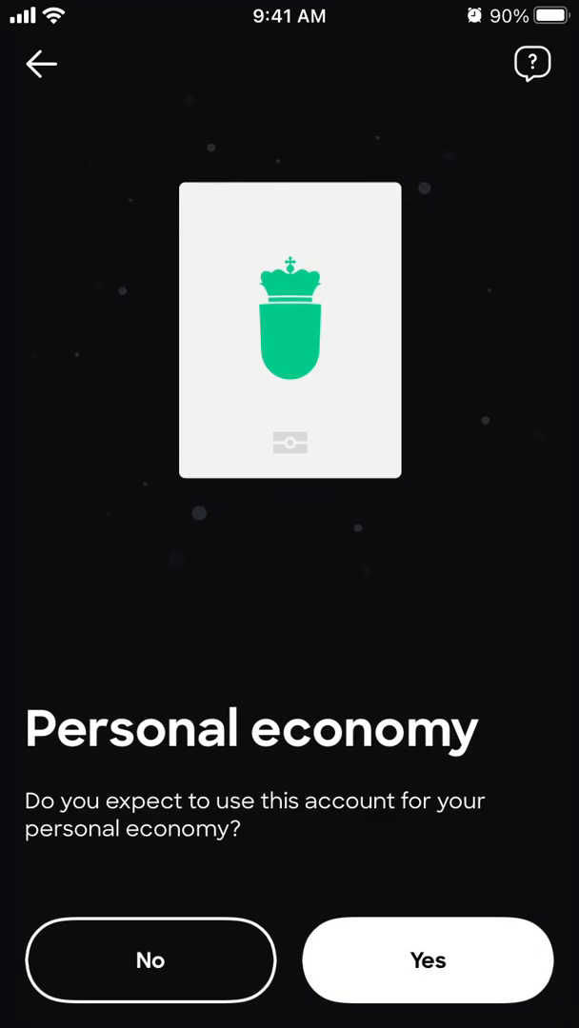
left_click(426, 959)
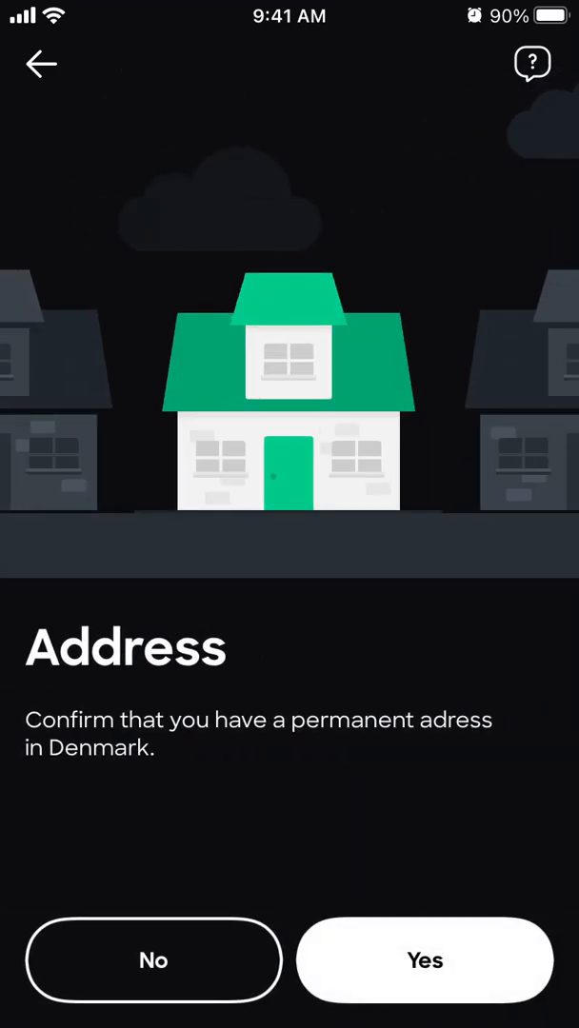
left_click(424, 959)
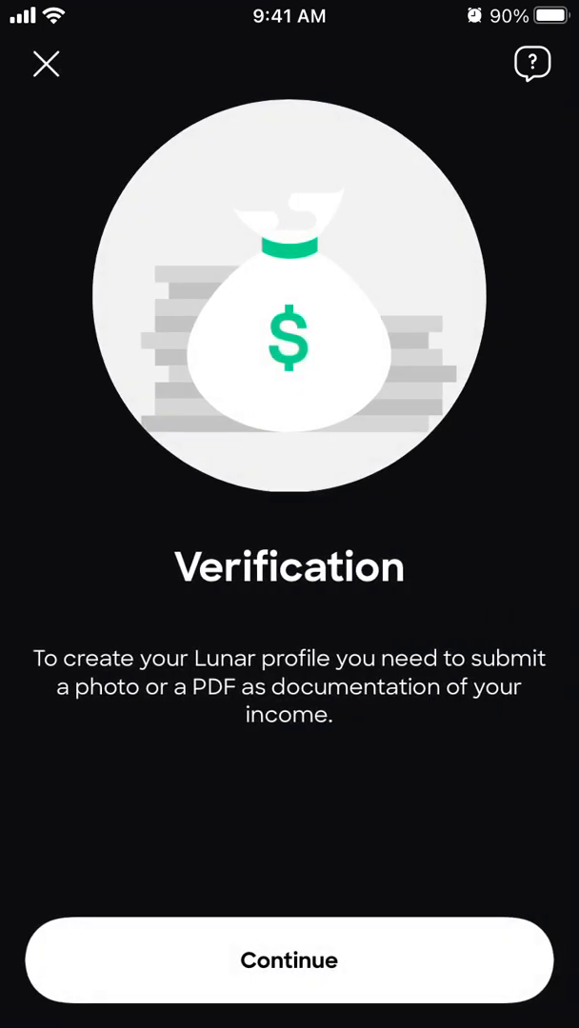
Continue past the income verification notice to the Documents upload screen.
left_click(289, 959)
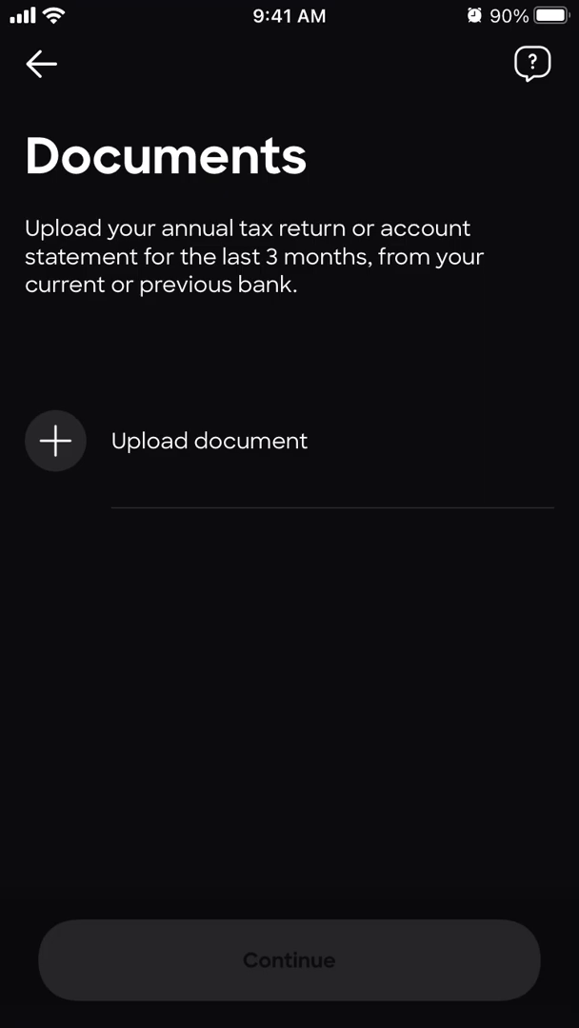
left_click(525, 65)
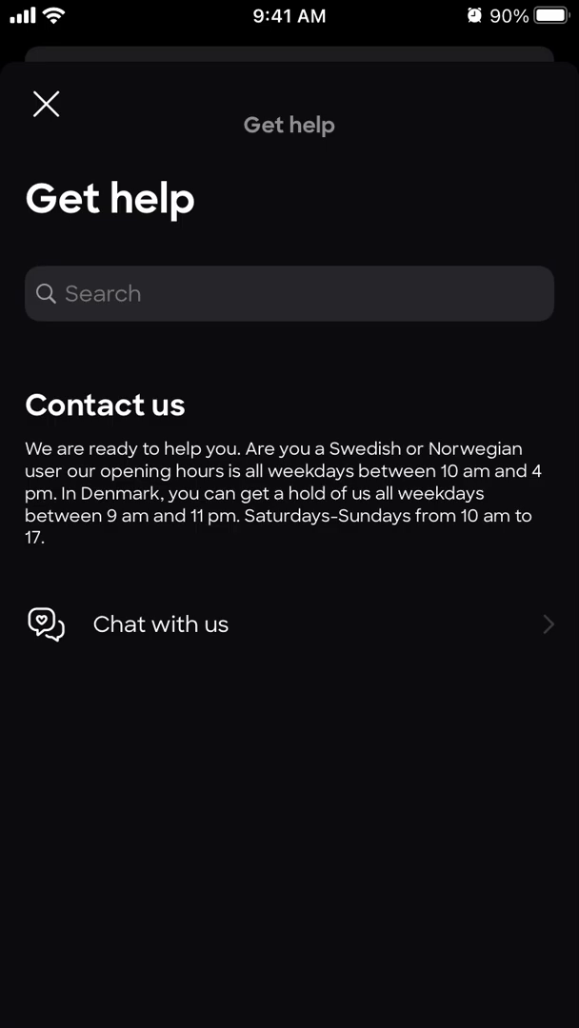
left_click(46, 104)
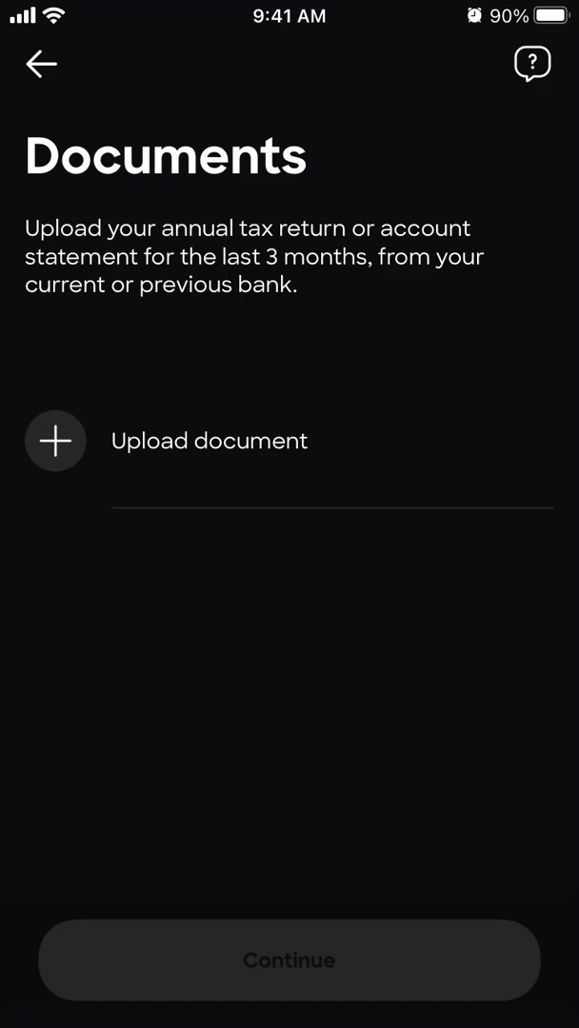